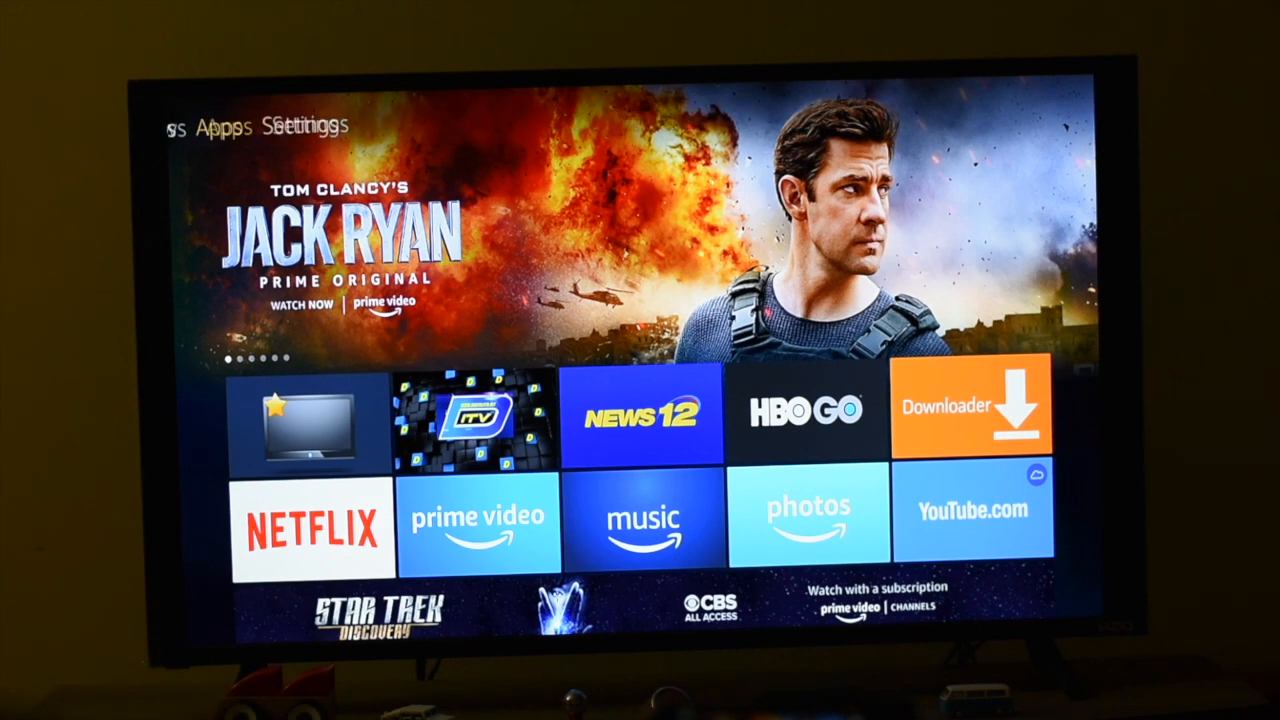
Go from Fire TV Settings through Manage Installed Applications to the StbEmu (Pro) page
click(310, 125)
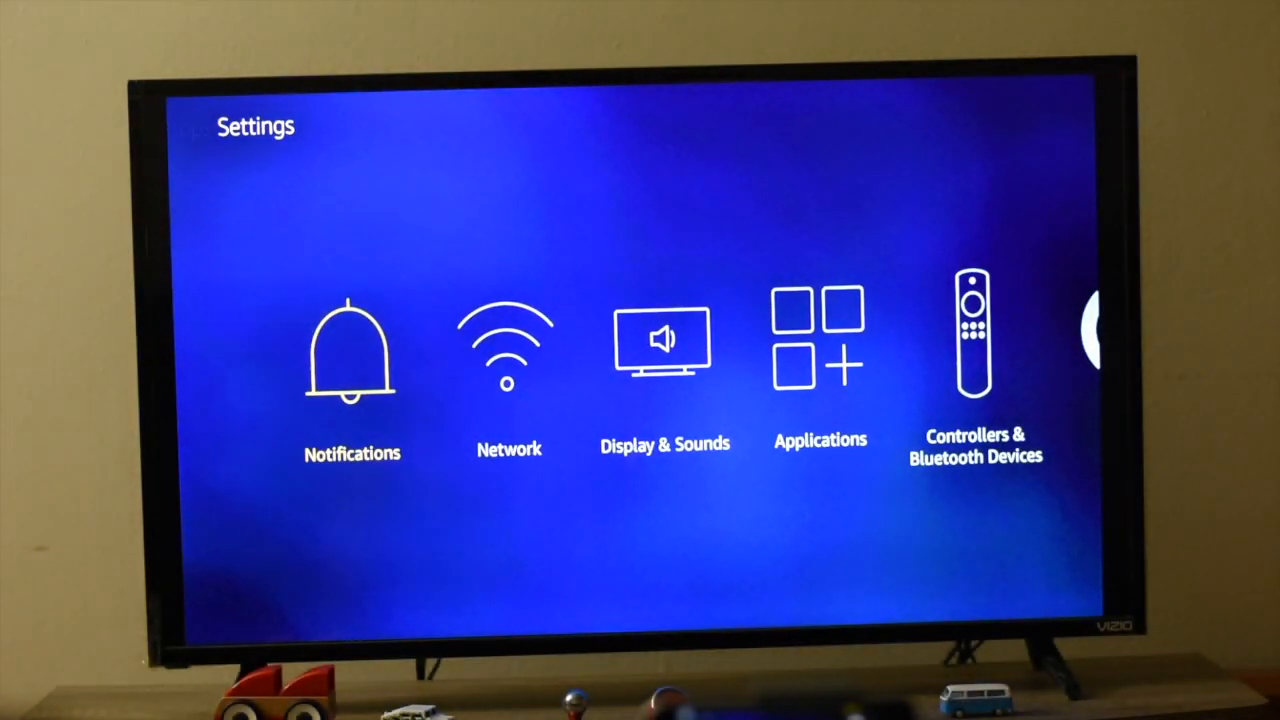
scroll(right, 3)
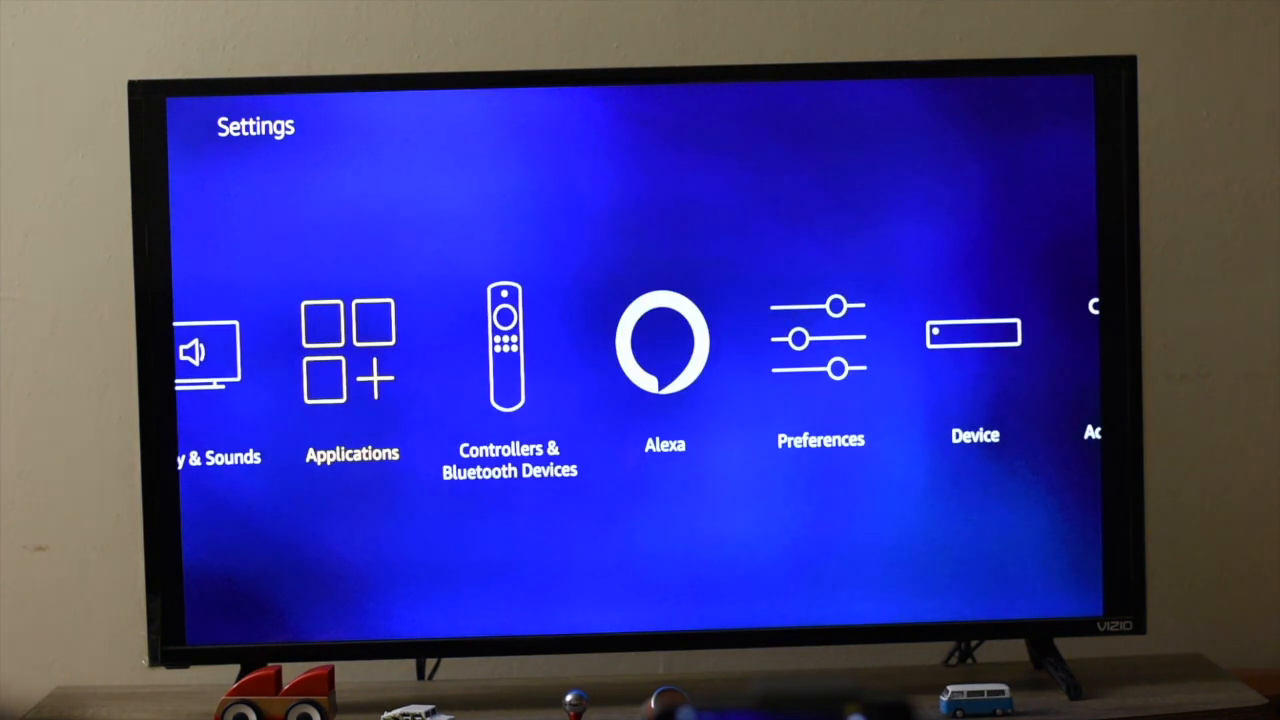
click(351, 355)
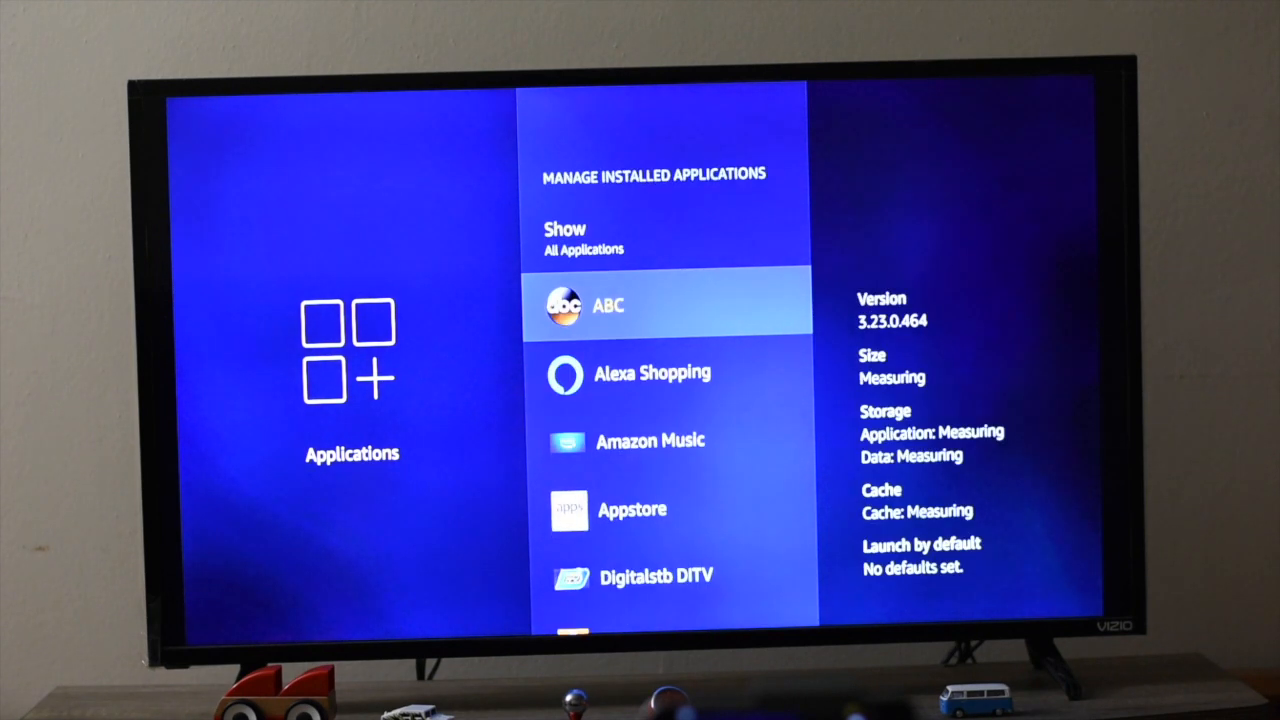
scroll(down, 3)
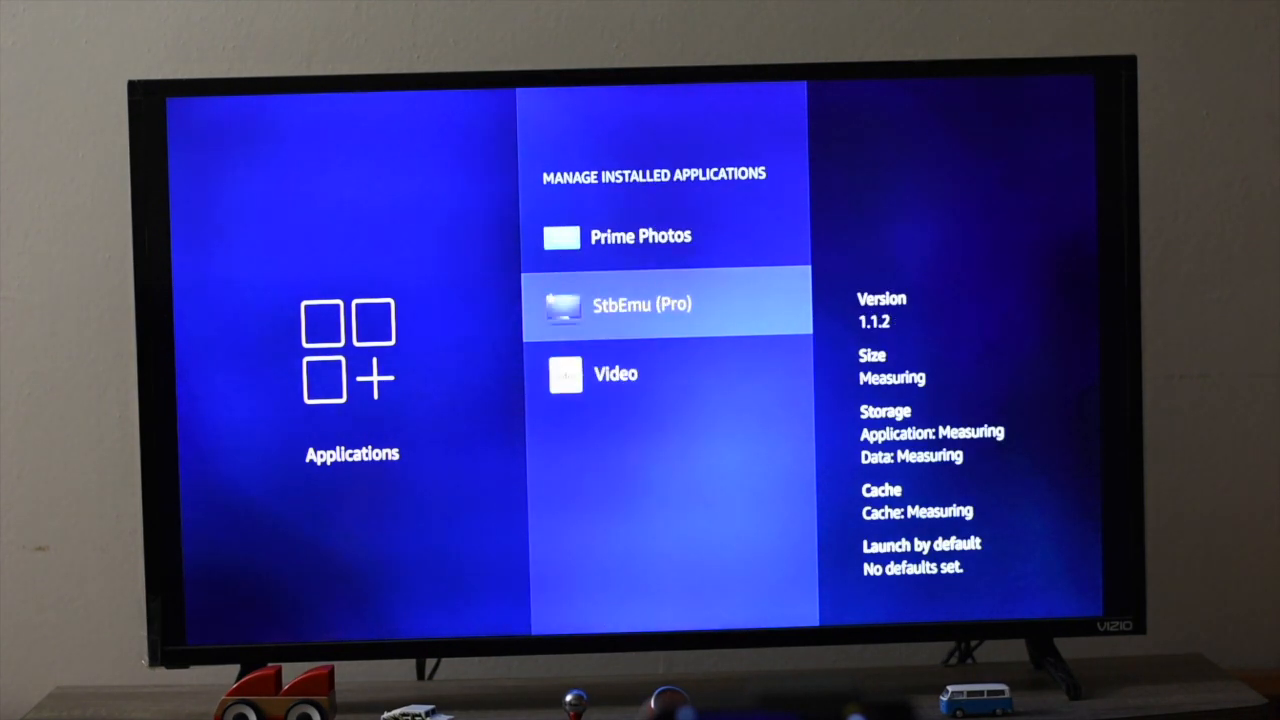
click(643, 304)
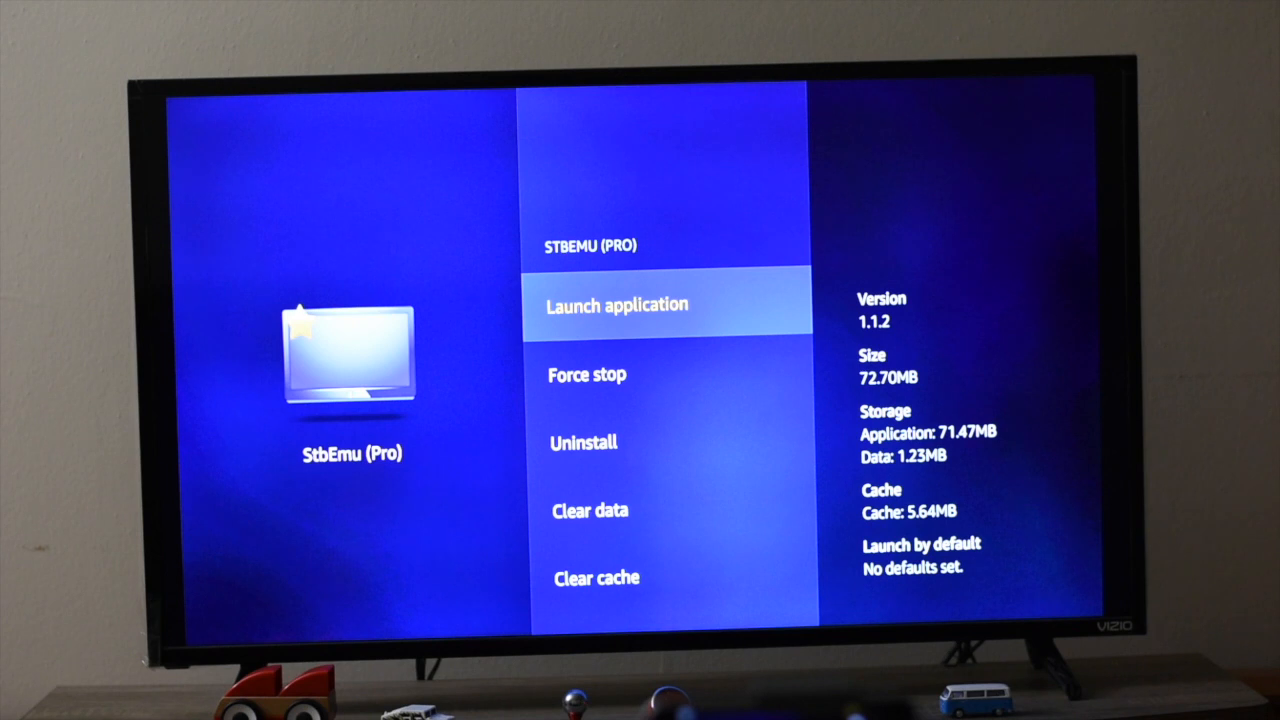
Launch StbEmu (Pro), add 'New profile #75bdc3' and open its settings
click(616, 305)
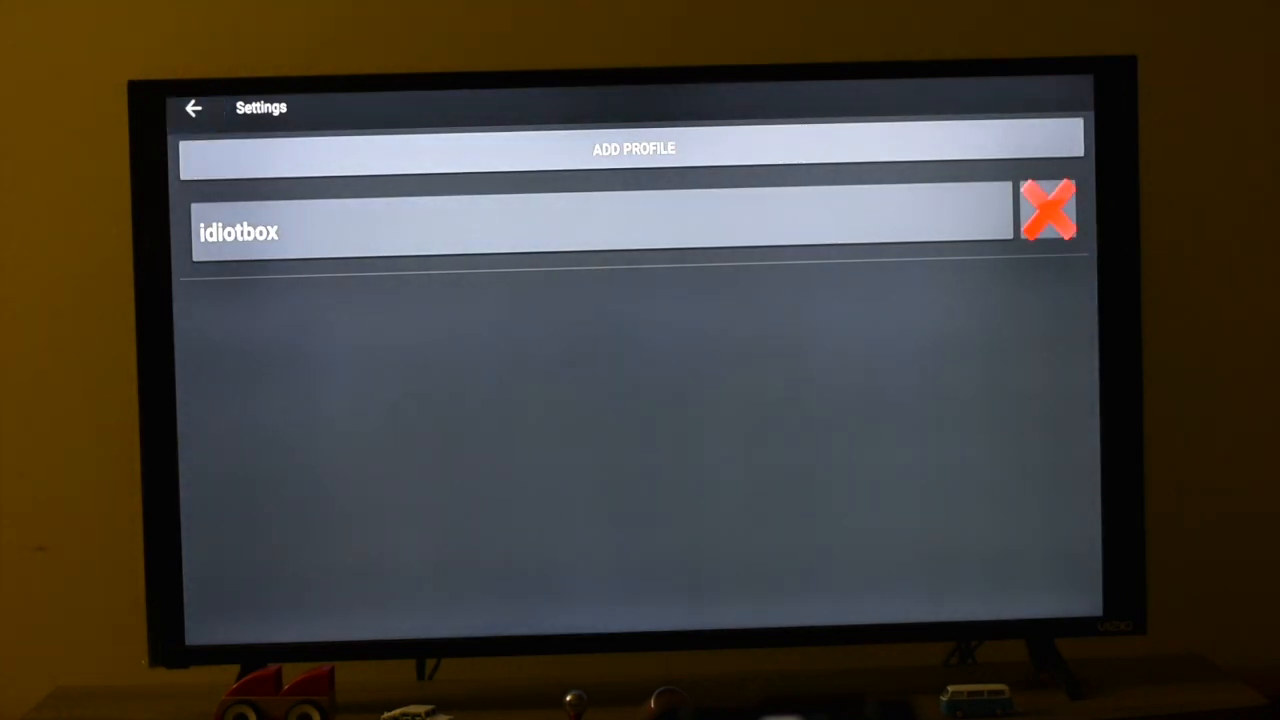
click(633, 148)
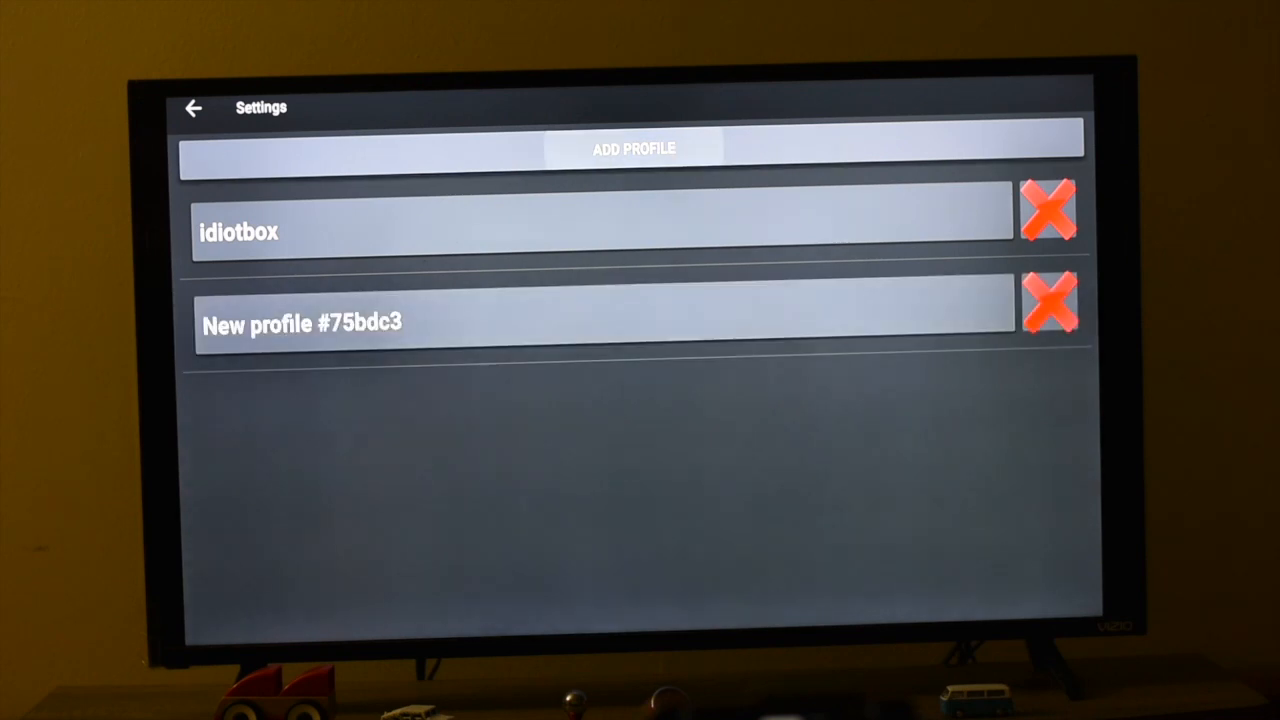
click(300, 324)
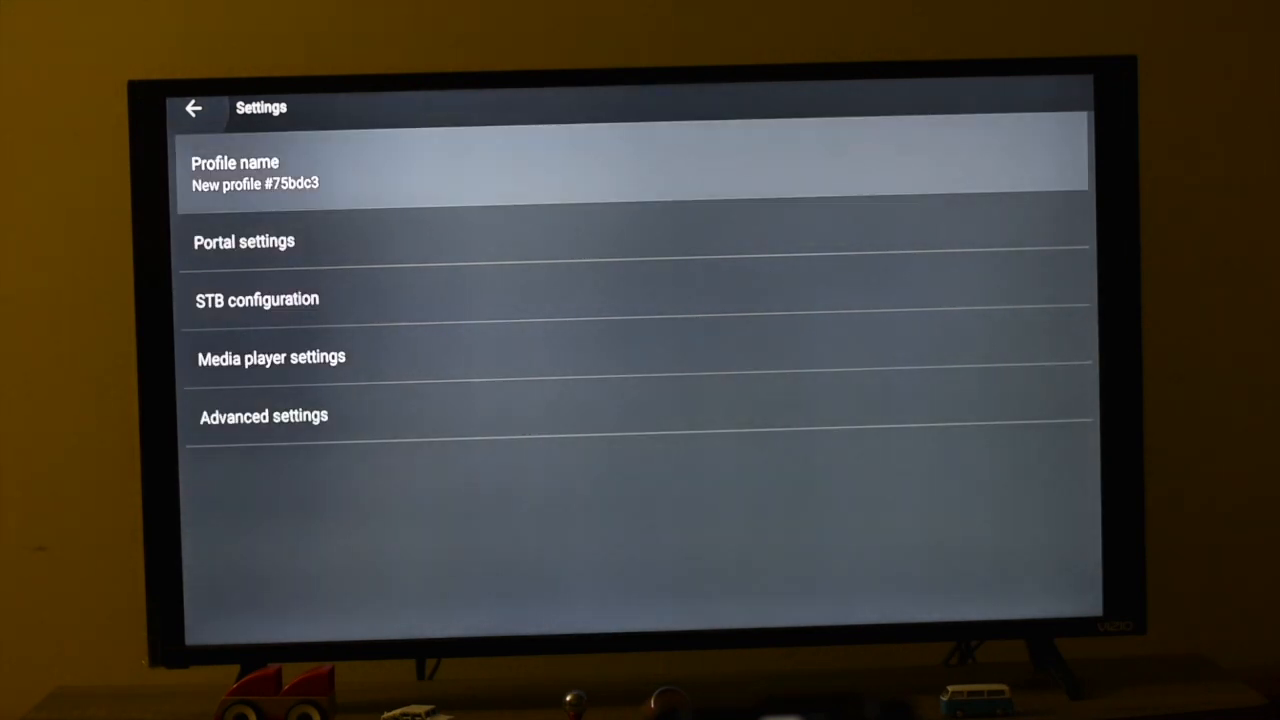
View the new profile's Portal URL (stalker.stbemu.com), cancel, and browse portal options
click(243, 241)
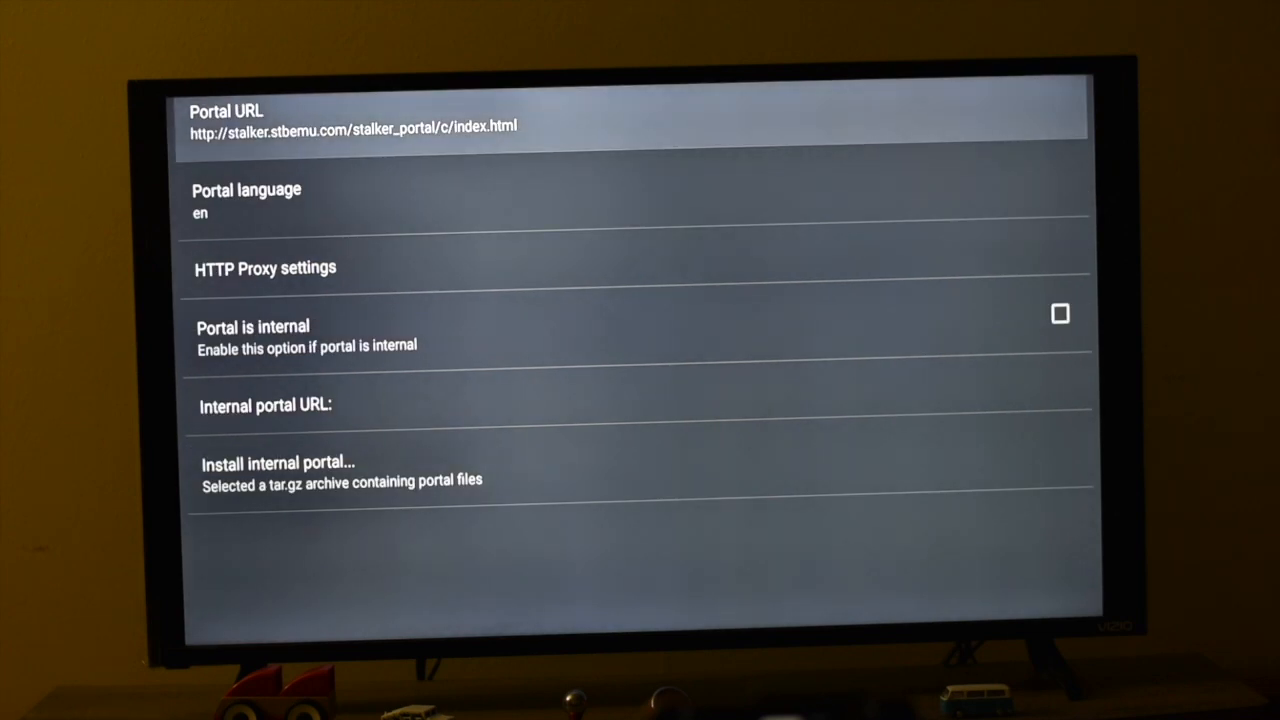
click(360, 120)
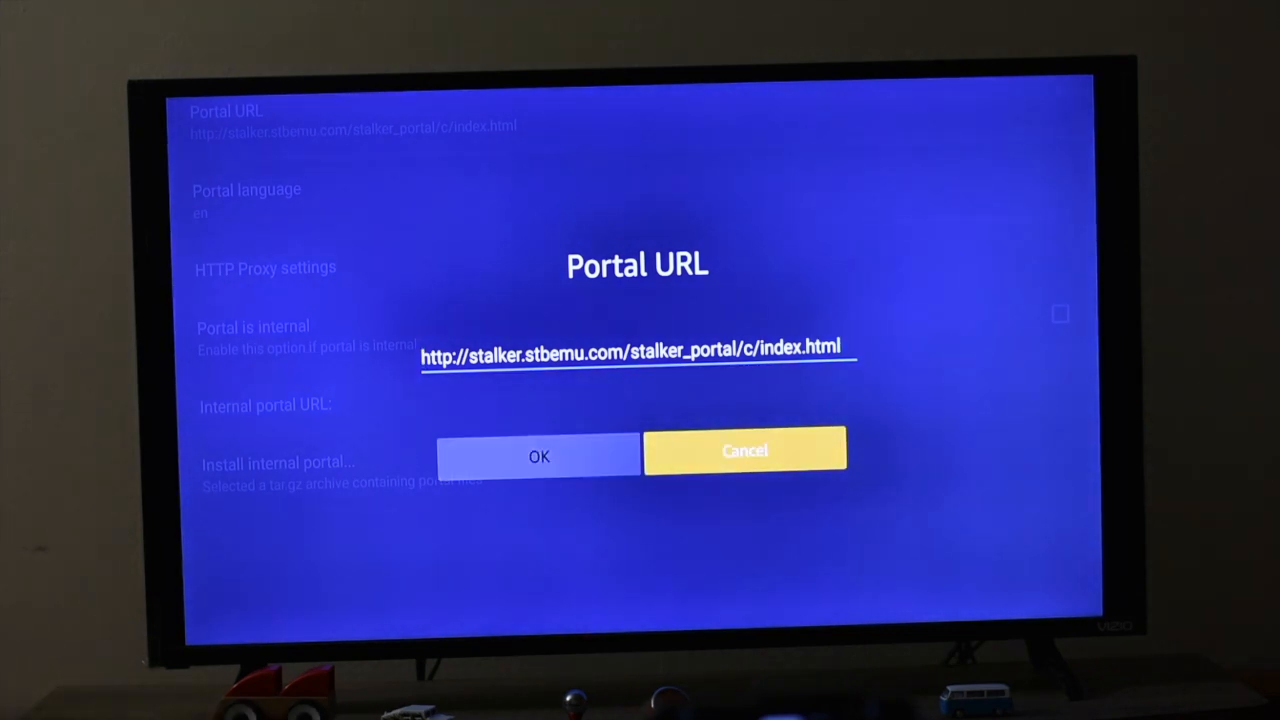
click(744, 450)
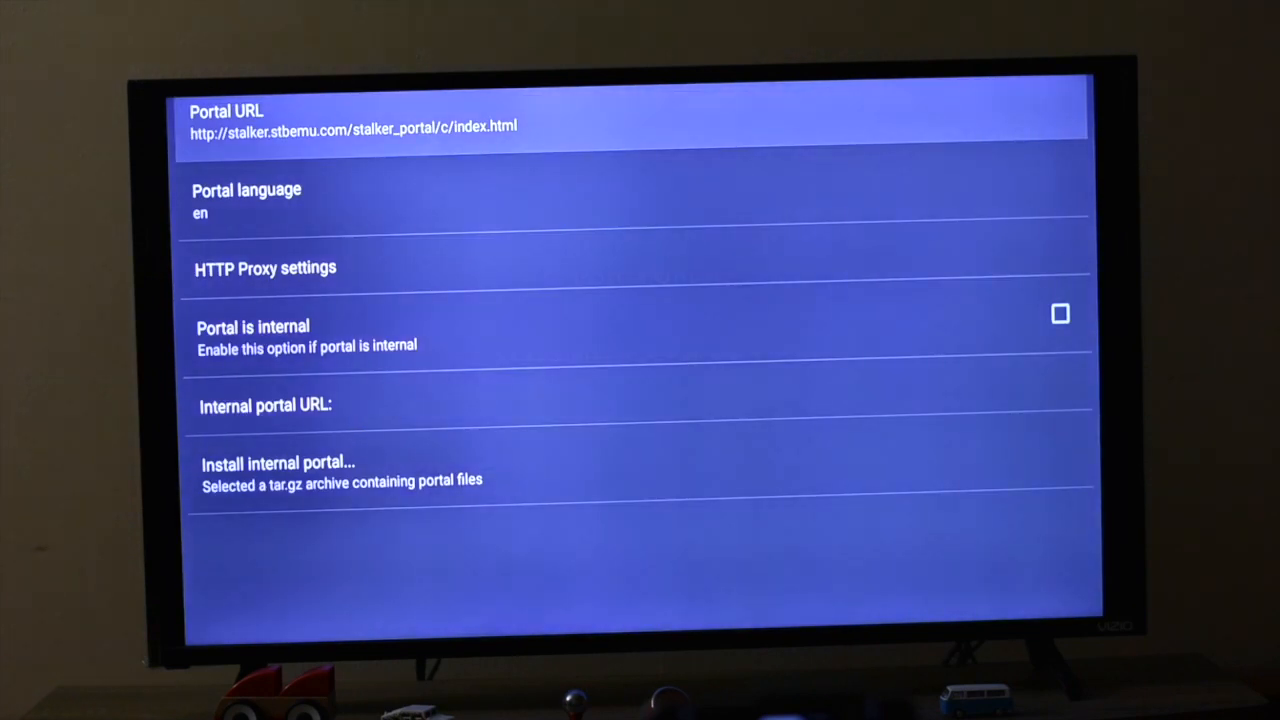
key(Down)
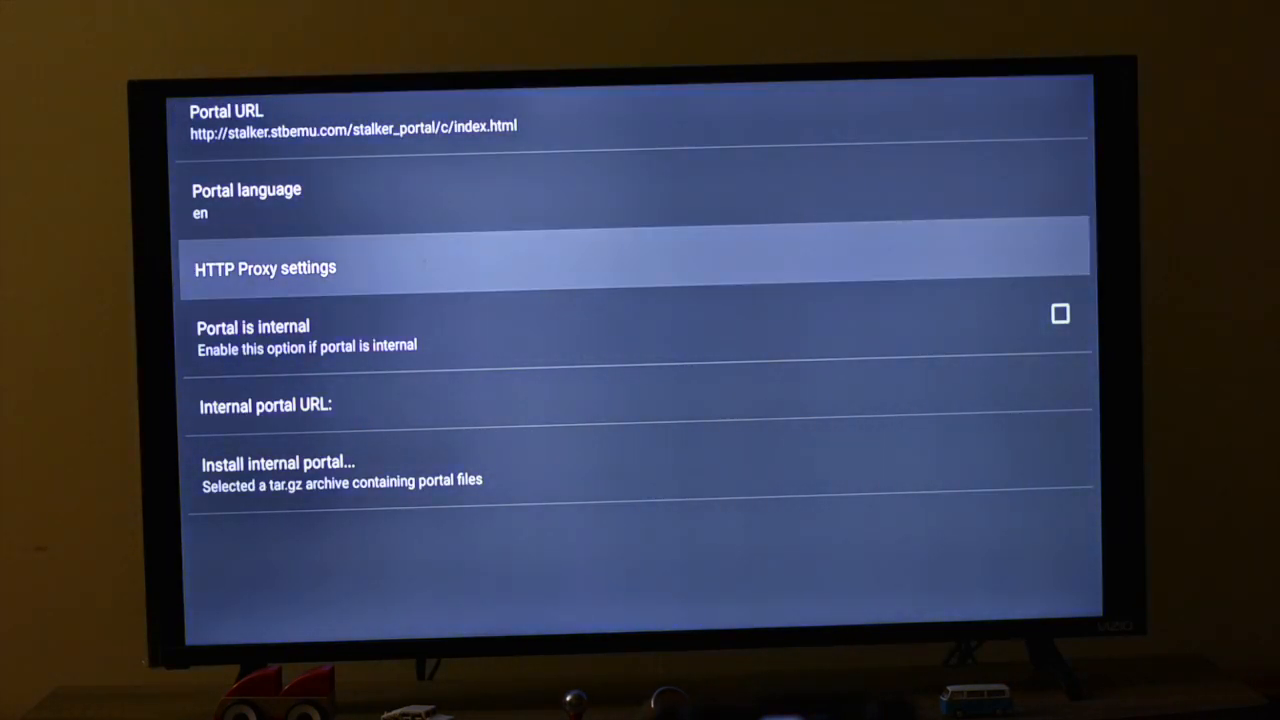
key(Down)
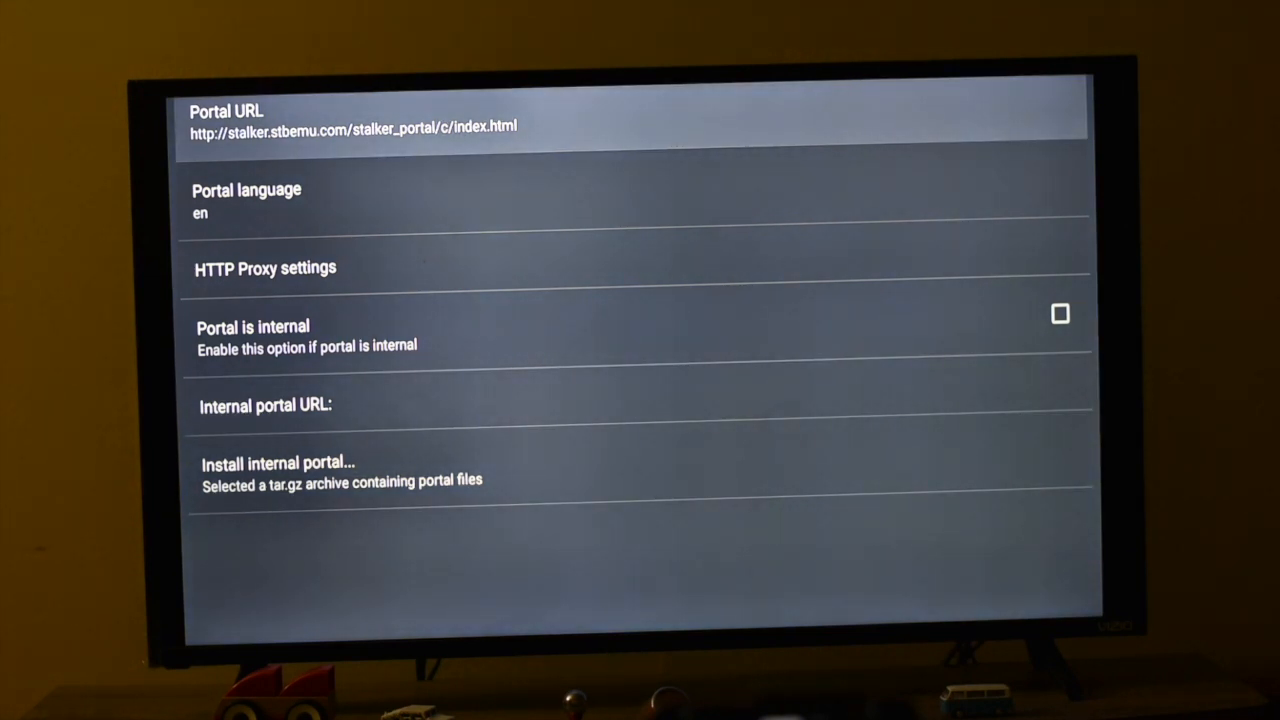
Check the STB configuration's model, firmware and MAC-address, then return to profile settings
click(193, 108)
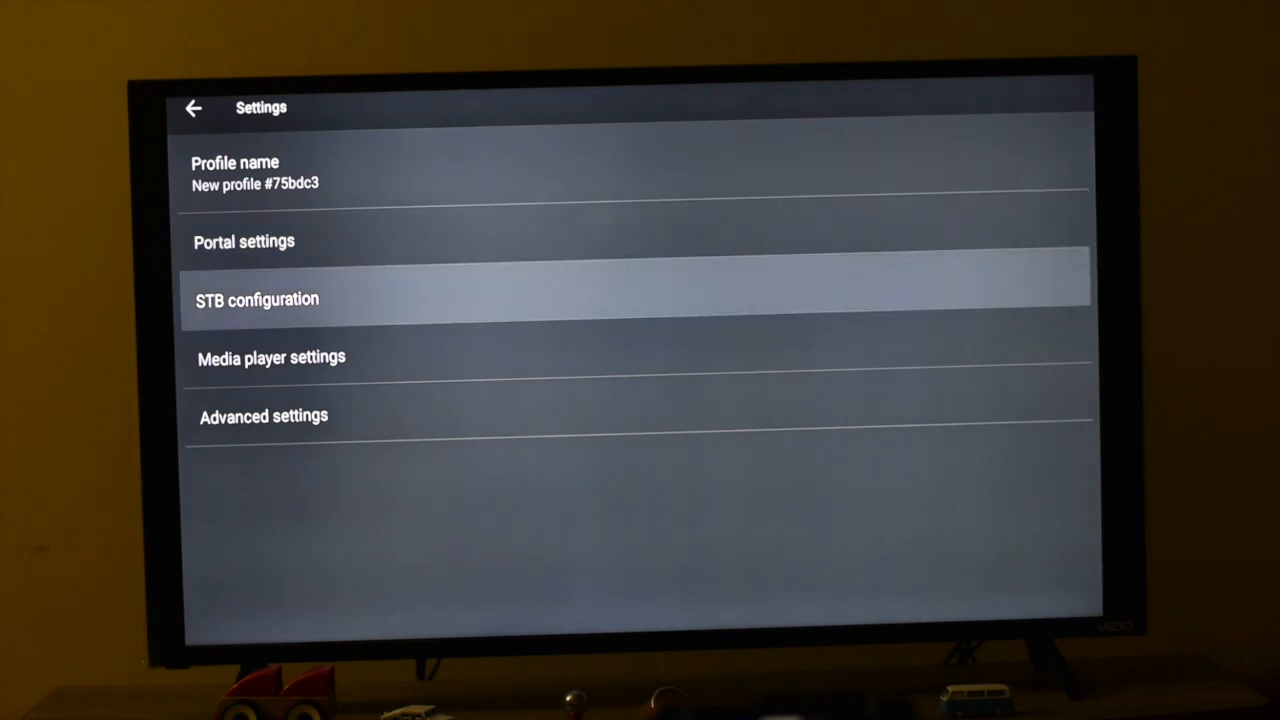
click(257, 299)
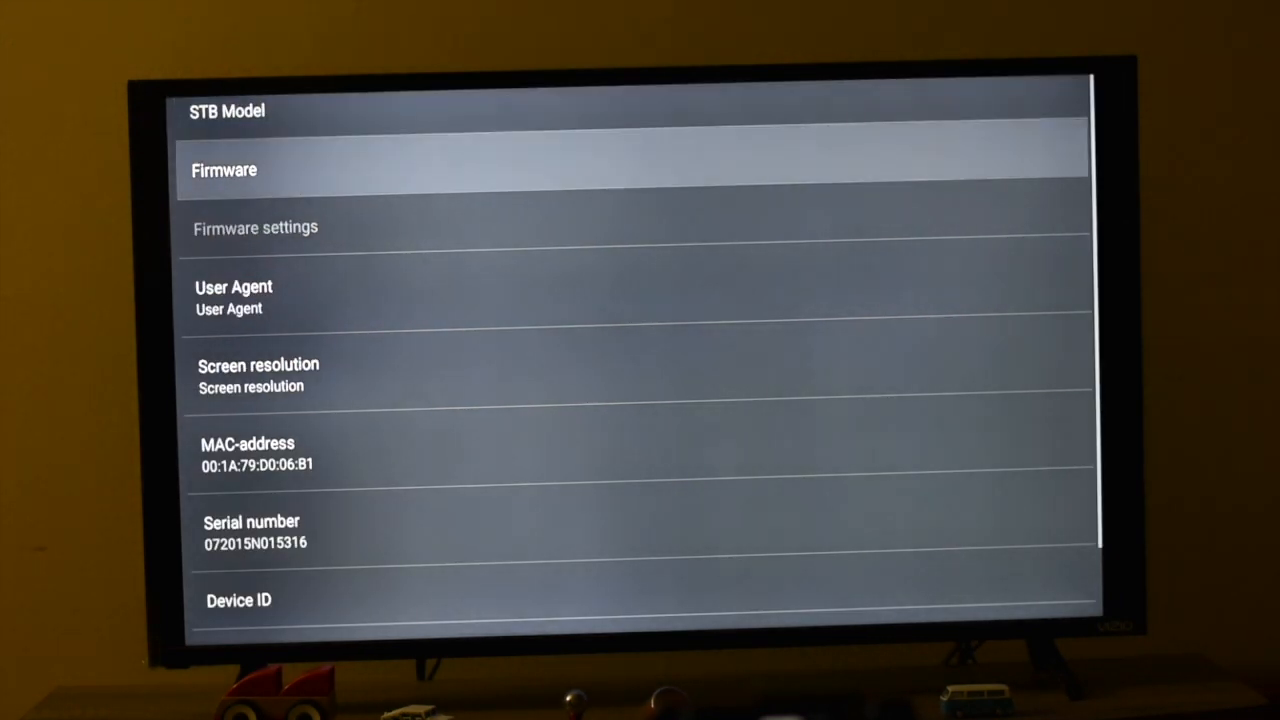
key(Down)
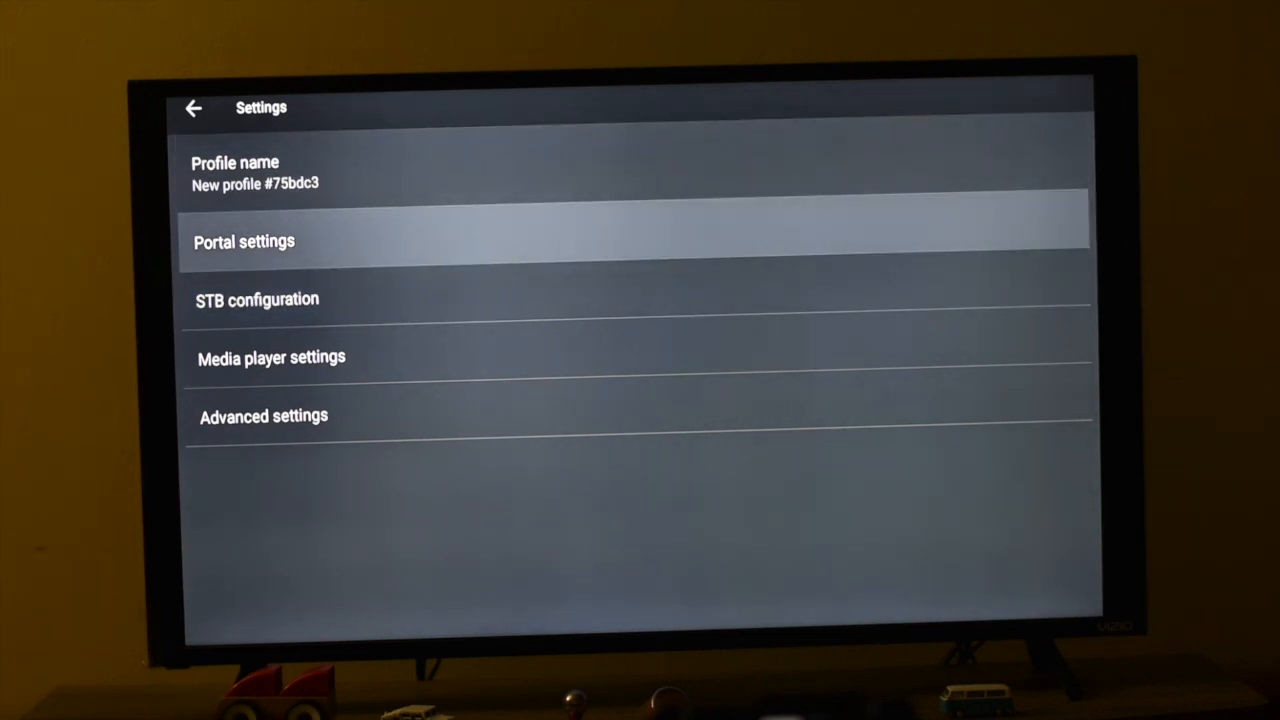
Delete 'New profile #75bdc3' from the profile list, leaving only idiotbox
click(244, 241)
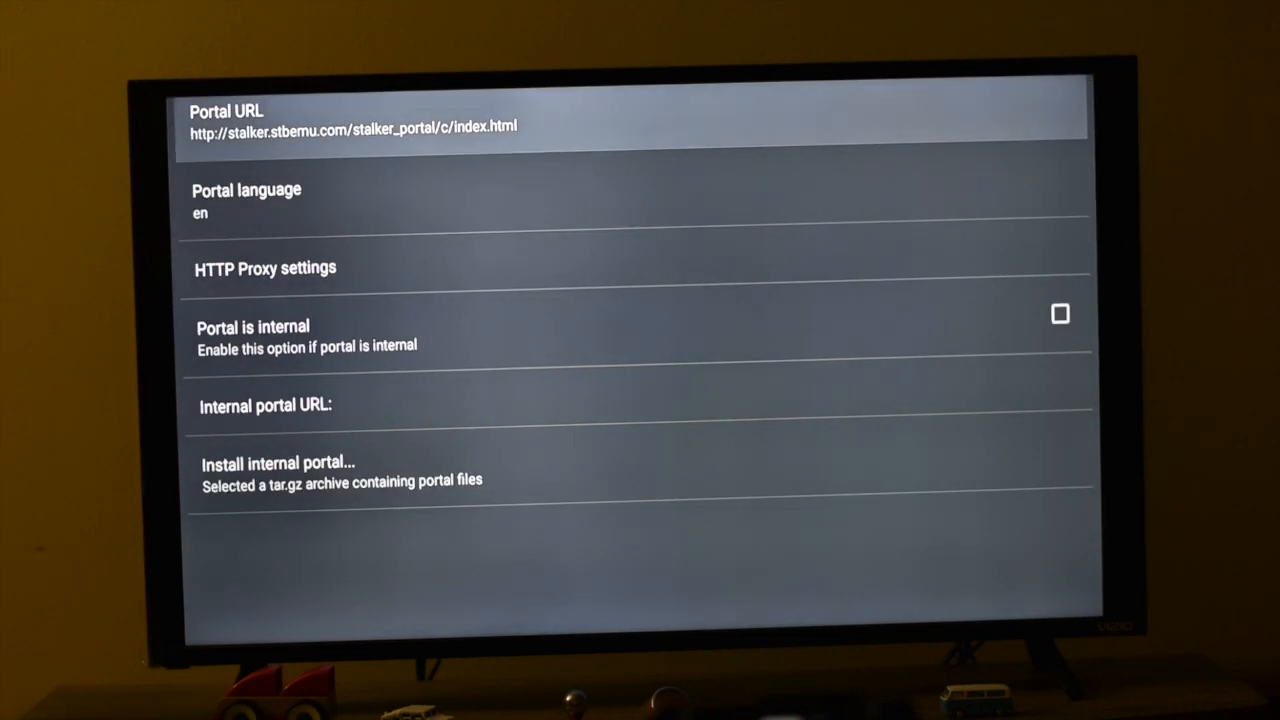
click(193, 108)
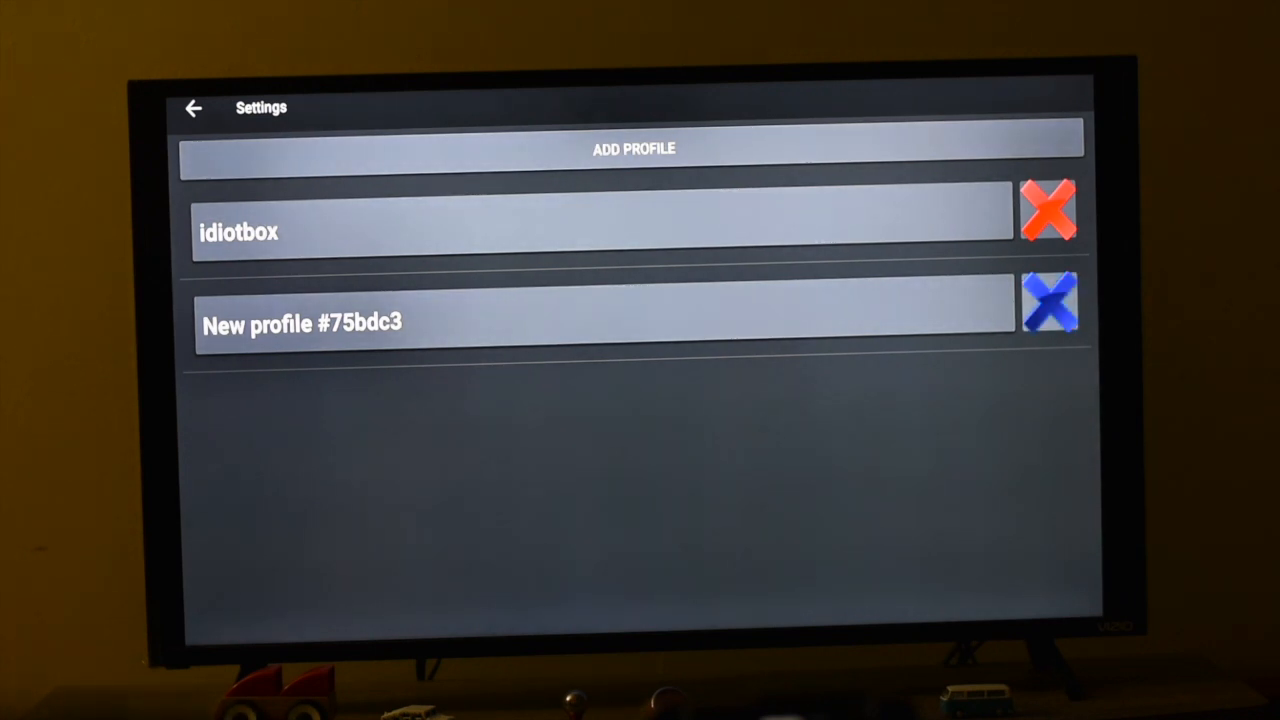
click(1050, 303)
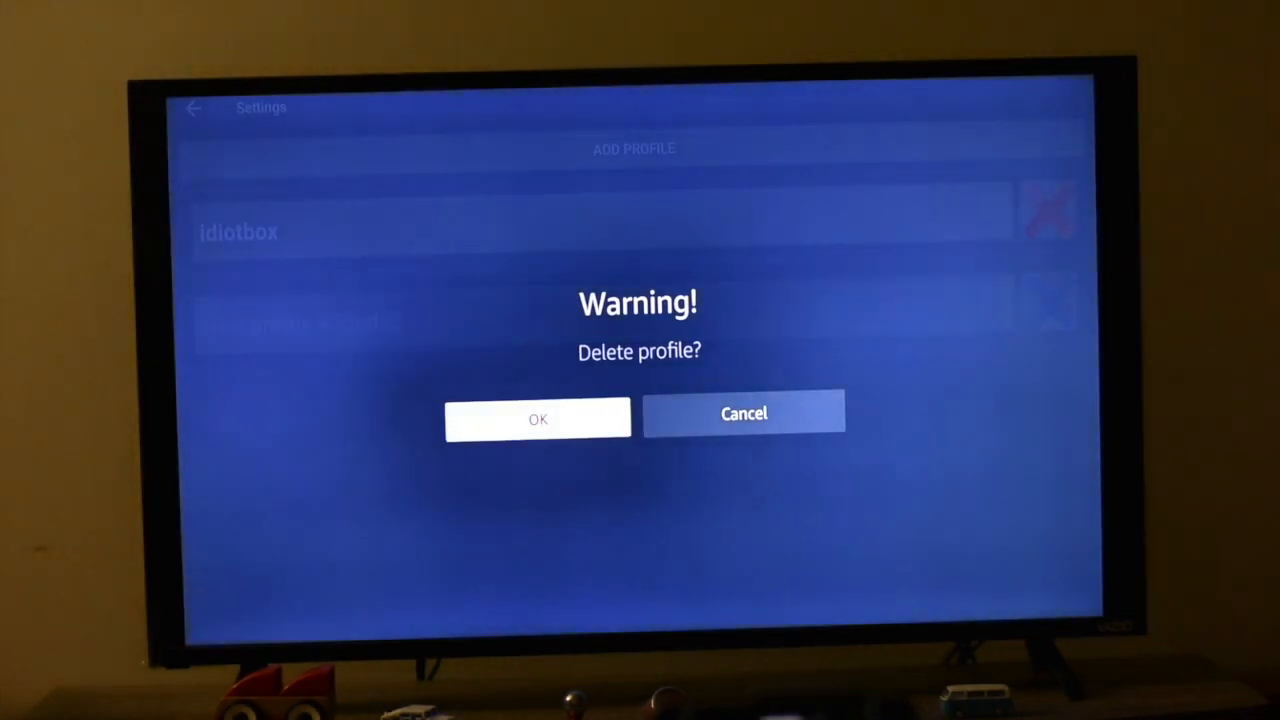
click(743, 413)
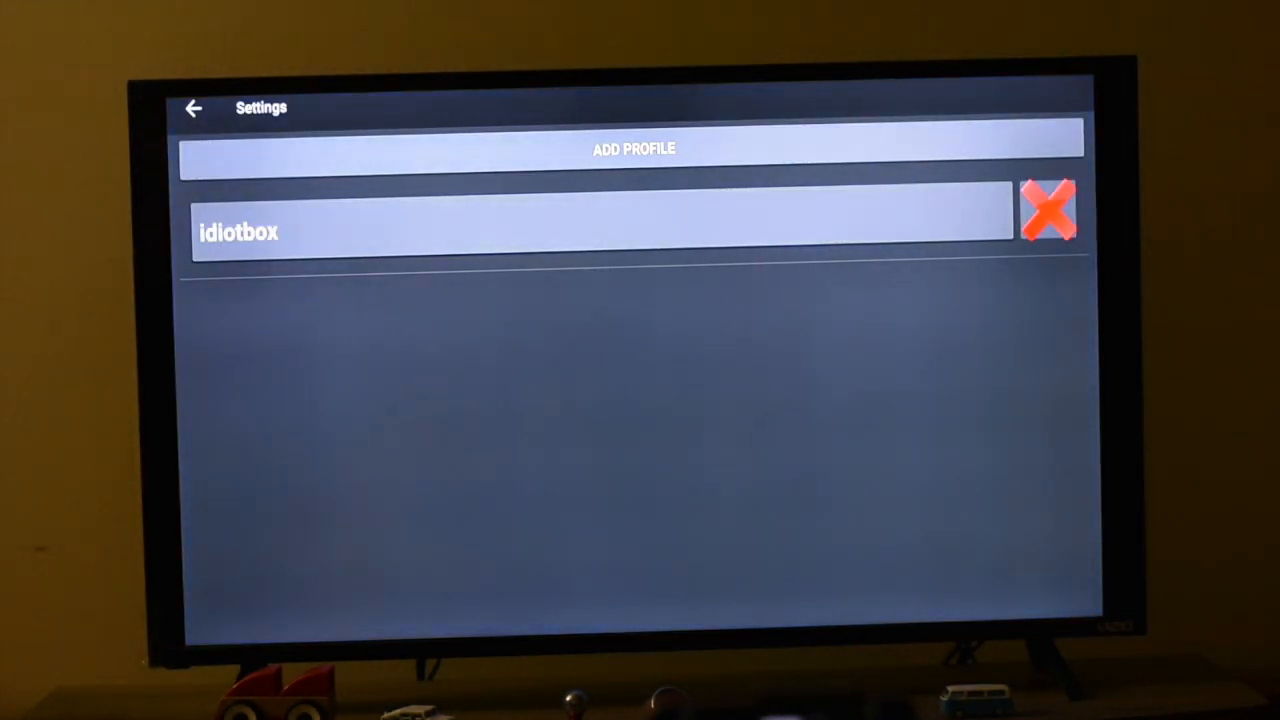